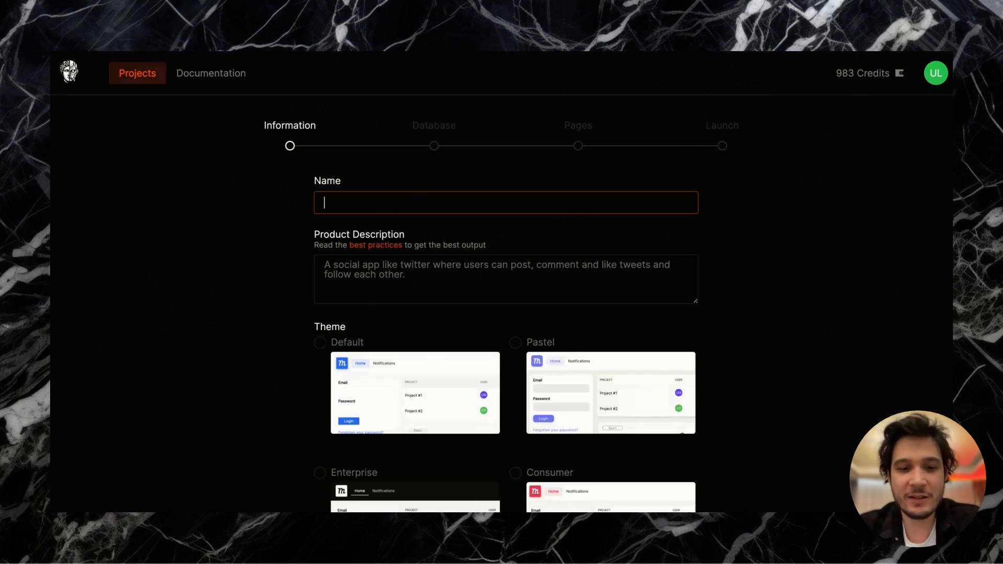
Step: Name the project Tweetx, describe a Twitter-like app with tweets, comments and likes, and pick Consumer theme
text(Tweetx)
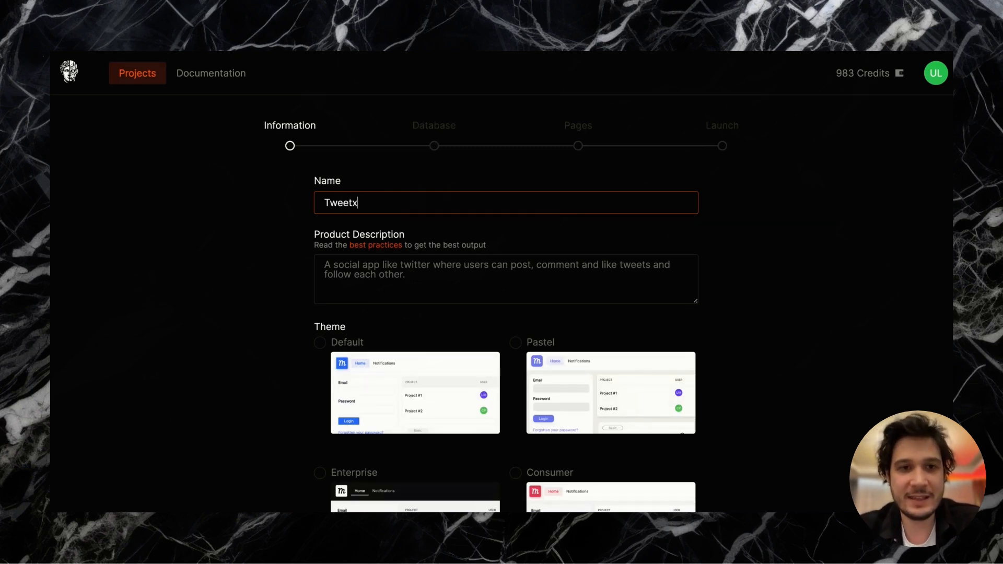
click(416, 276)
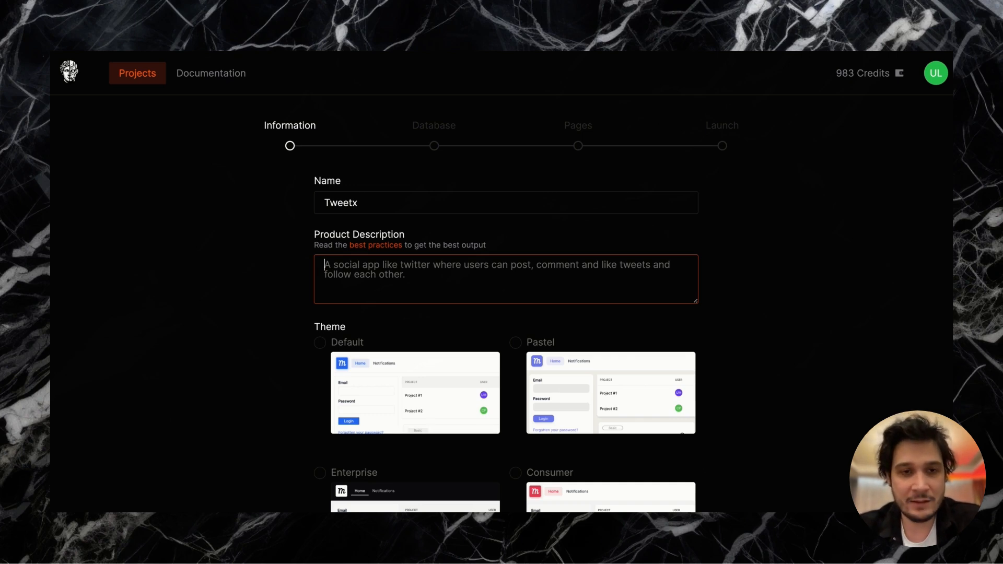
text(A social app like twitter where users can post tweets, comment on tweets, like tweets and follow each other.)
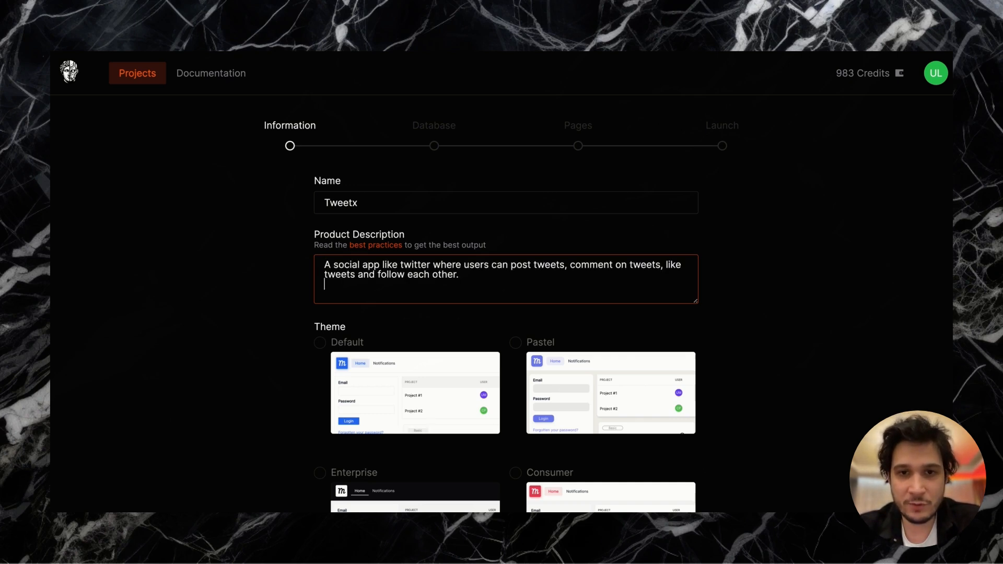
scroll(down, 3)
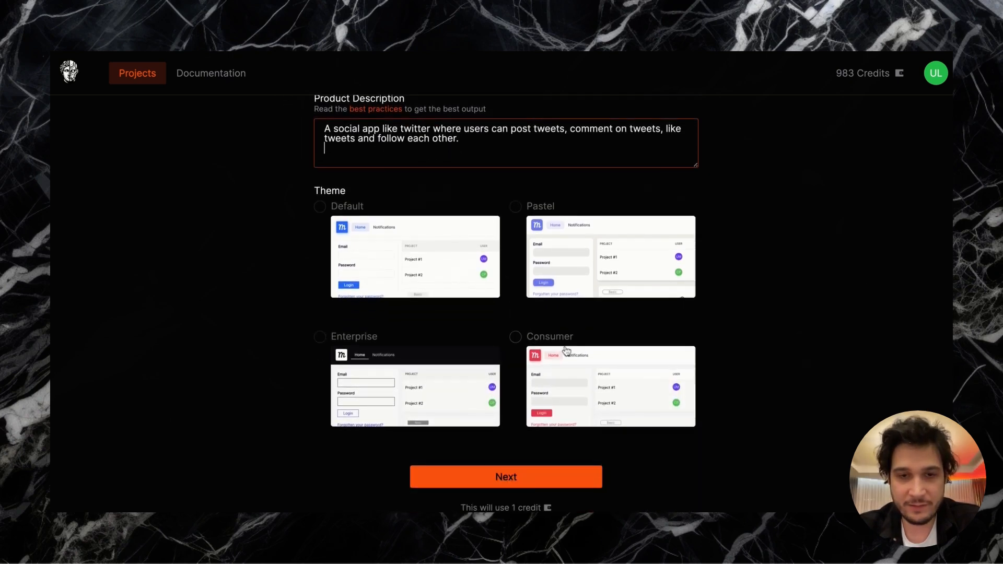
click(515, 336)
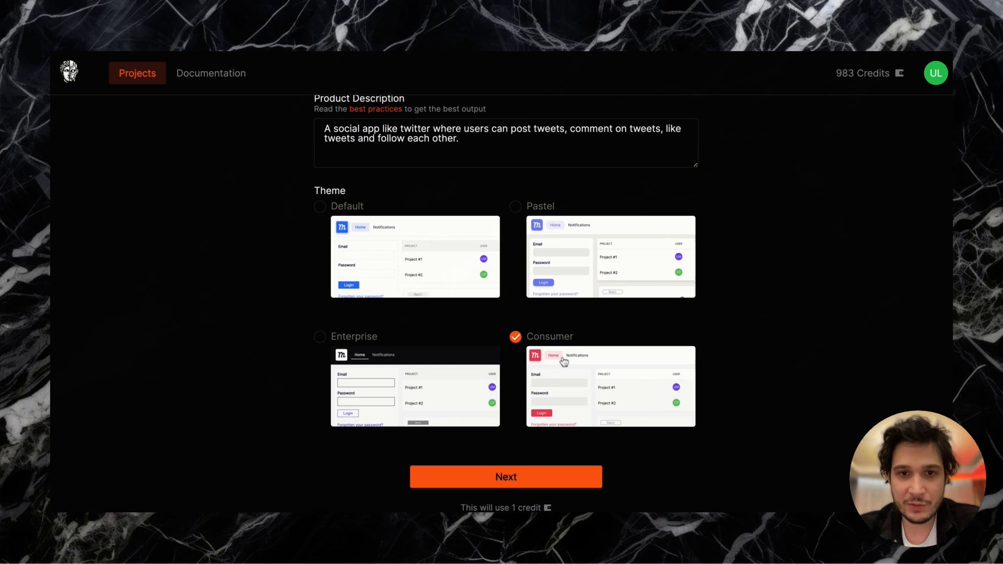
scroll(down, 3)
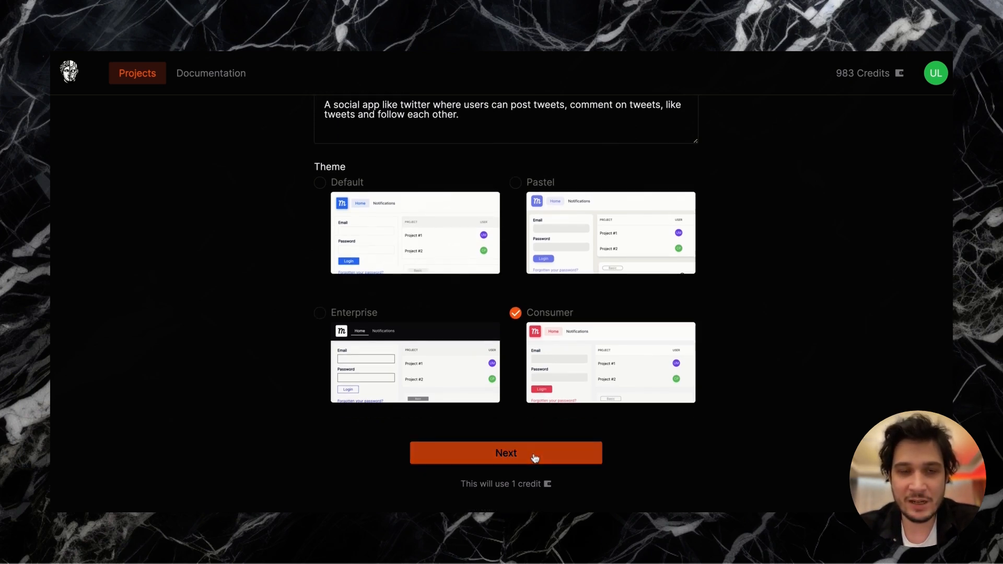
Step: Generate the database tables, inspect the Comment table, cancel a change request, and approve the tables
click(506, 453)
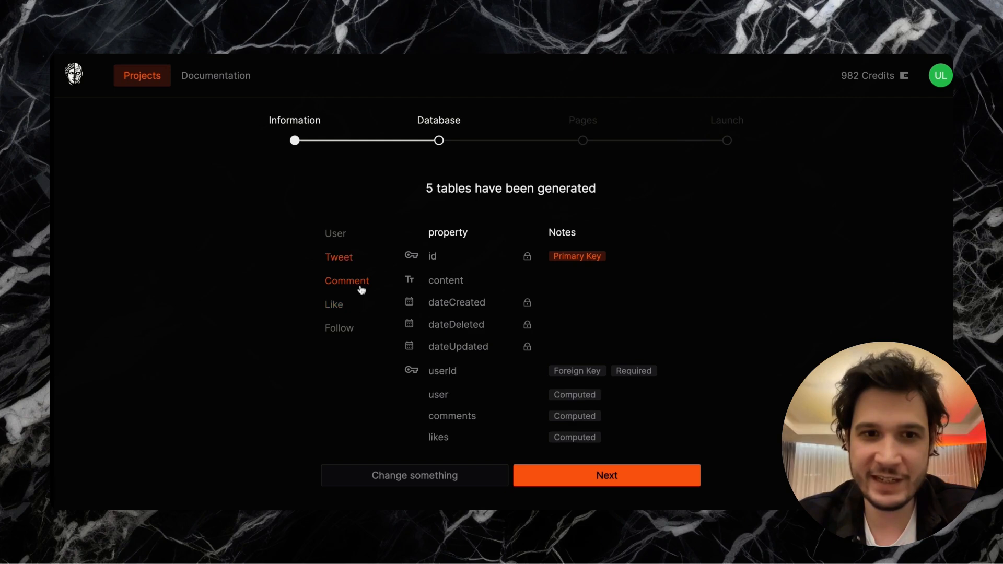
click(339, 328)
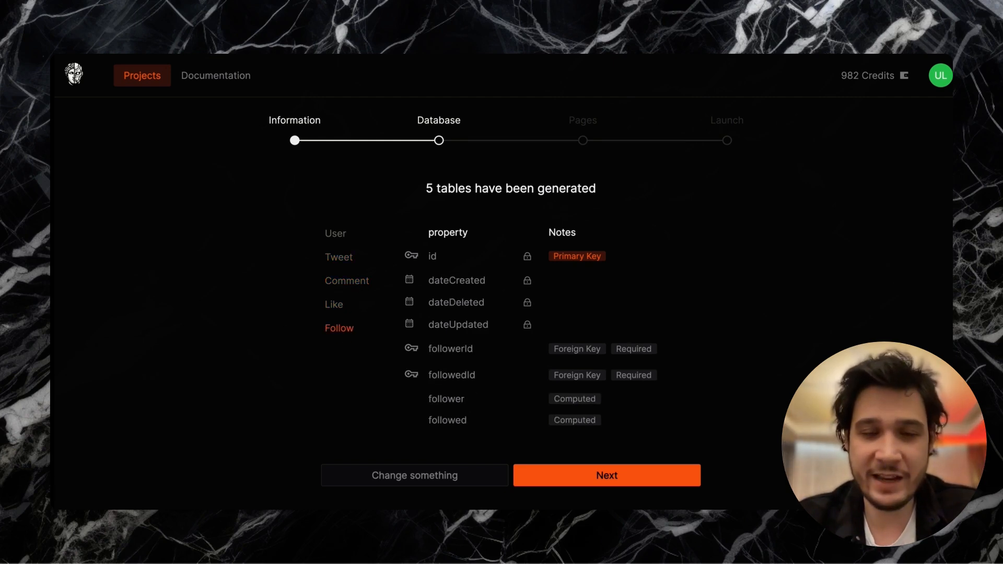
mouse_move(304, 334)
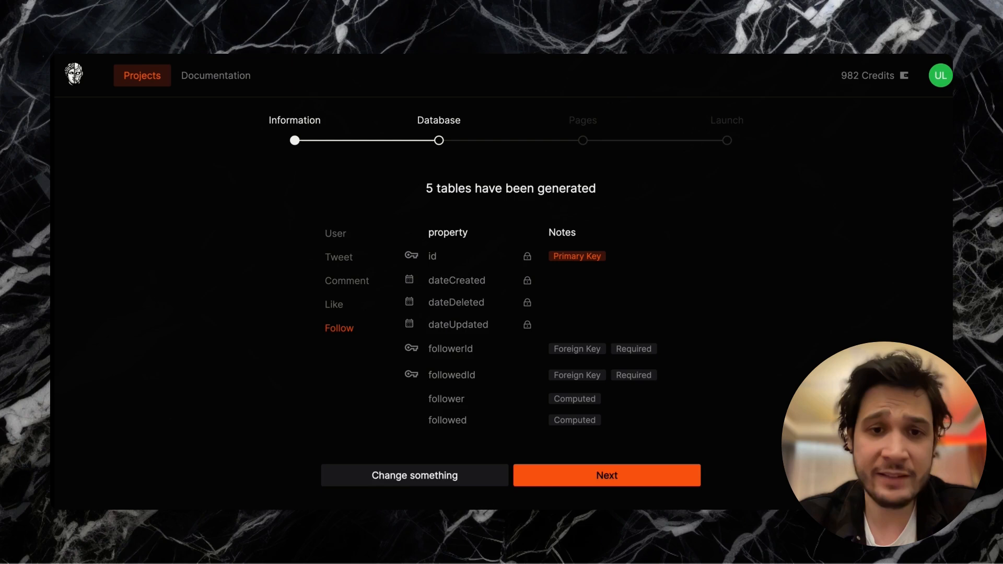
click(415, 475)
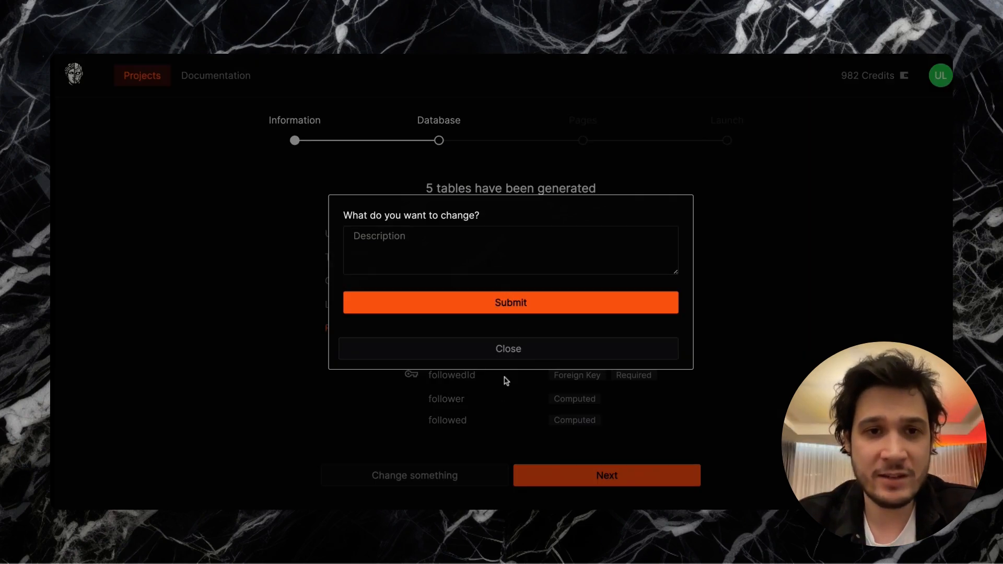
mouse_move(520, 327)
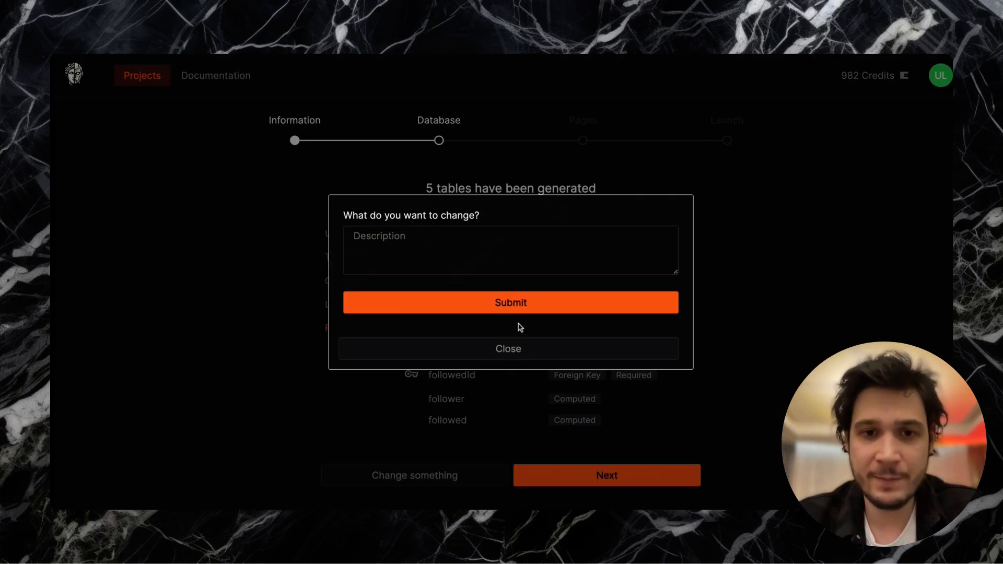
click(509, 348)
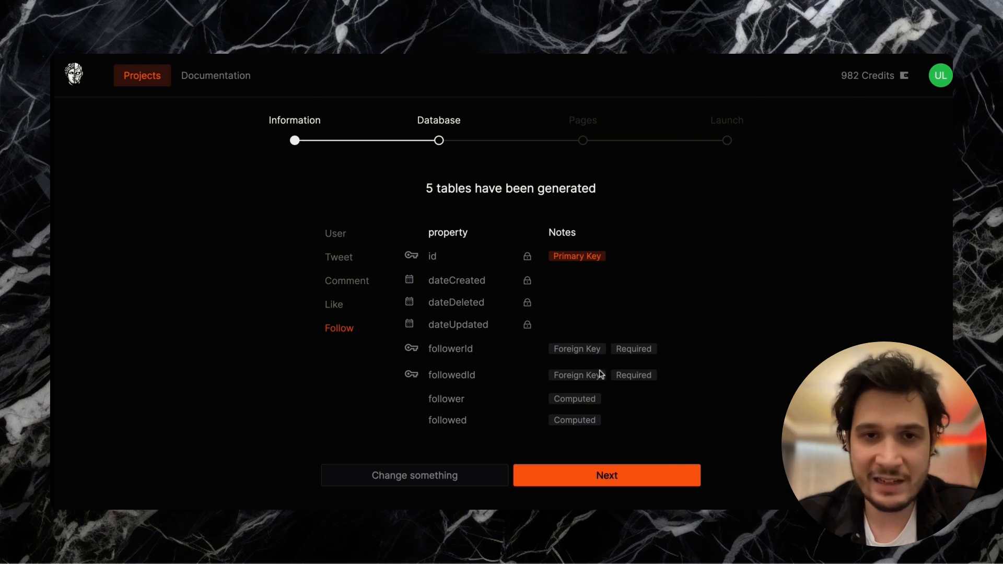
mouse_move(611, 409)
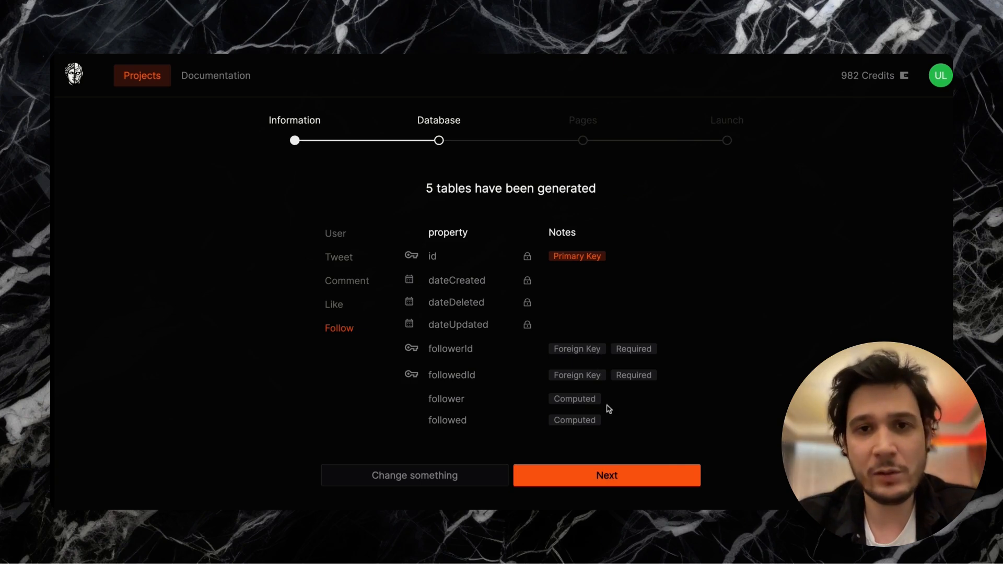
mouse_move(607, 451)
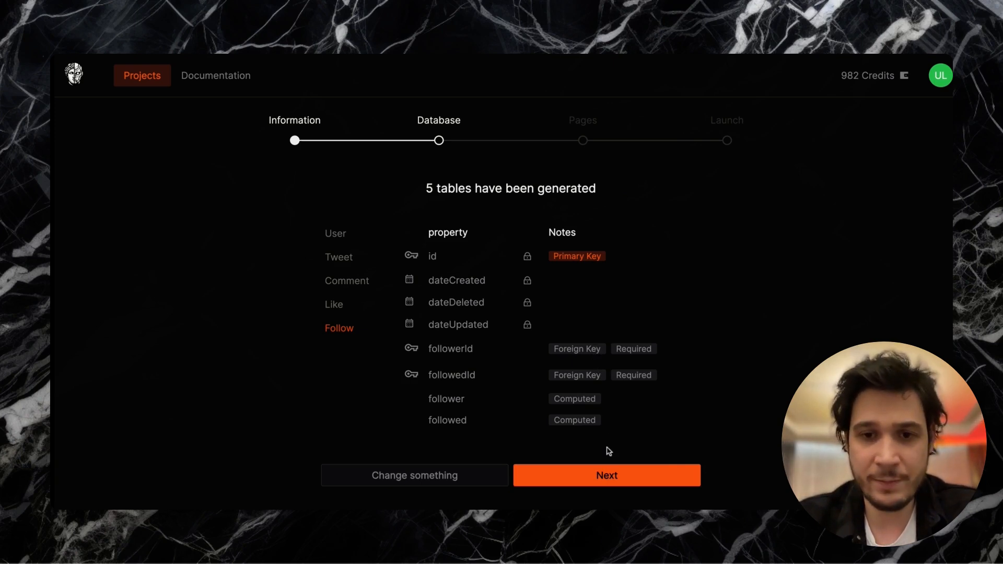
click(606, 475)
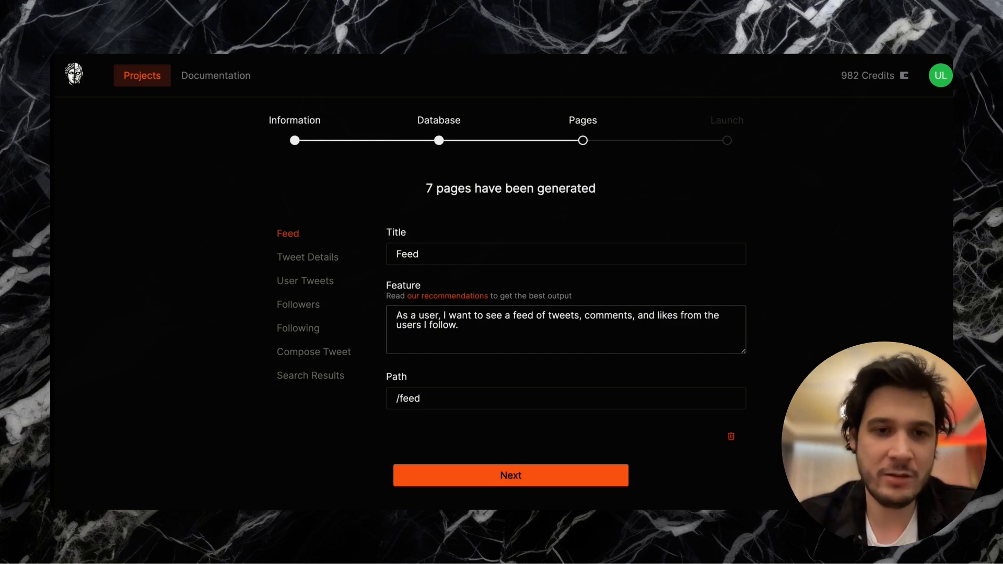
Step: Review the User Tweets, Followers, Feed and Tweet Details page definitions
click(305, 281)
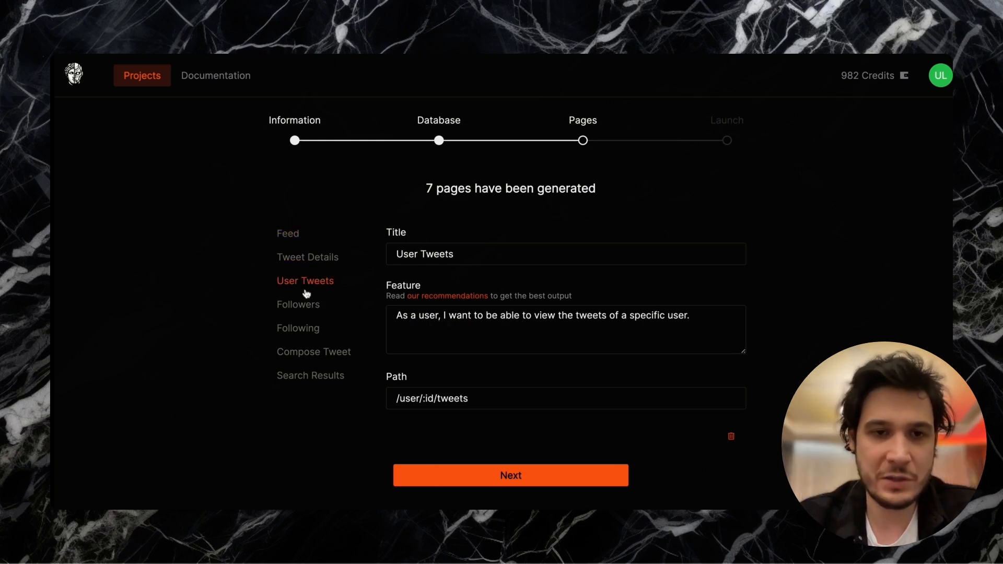
click(298, 305)
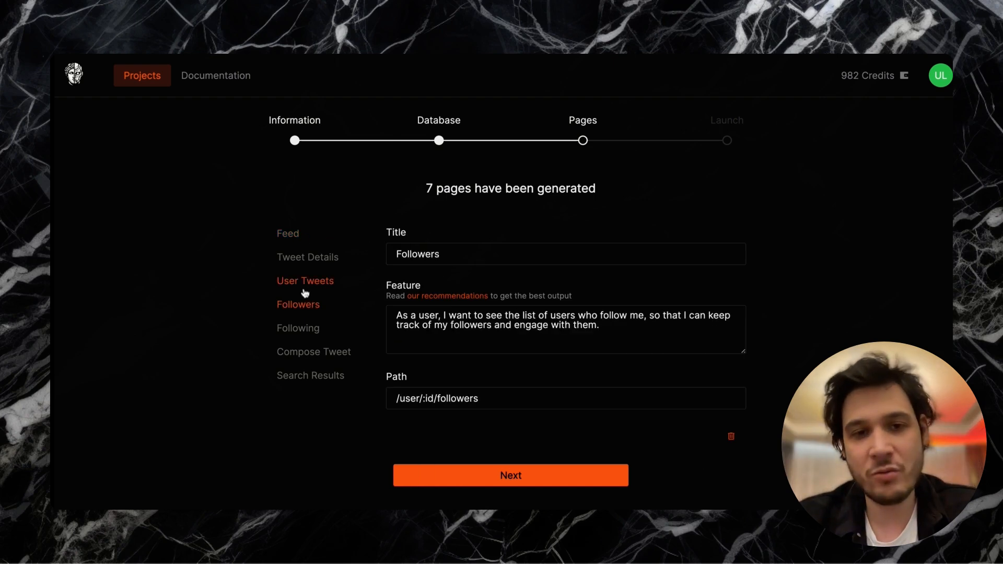
click(287, 233)
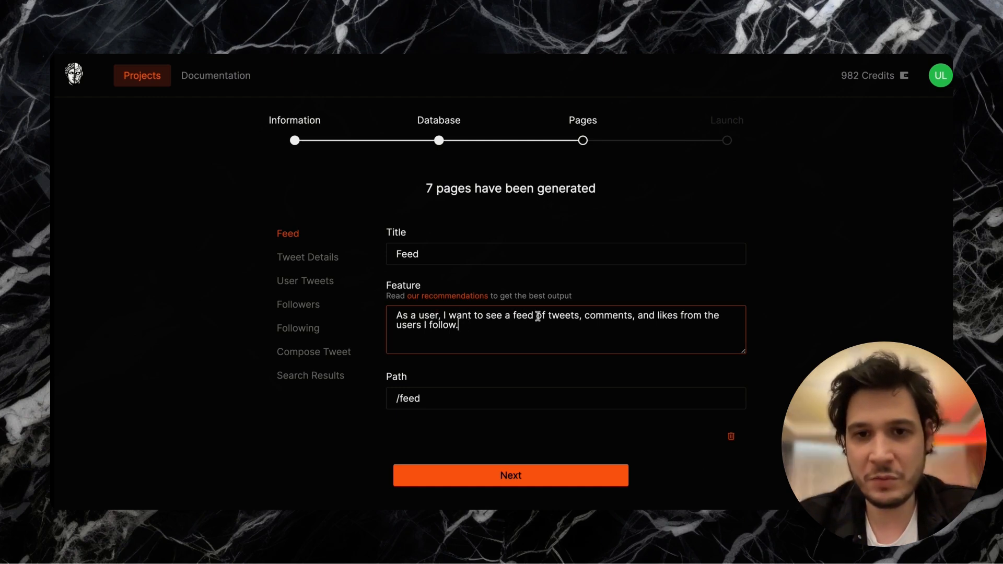
mouse_move(538, 317)
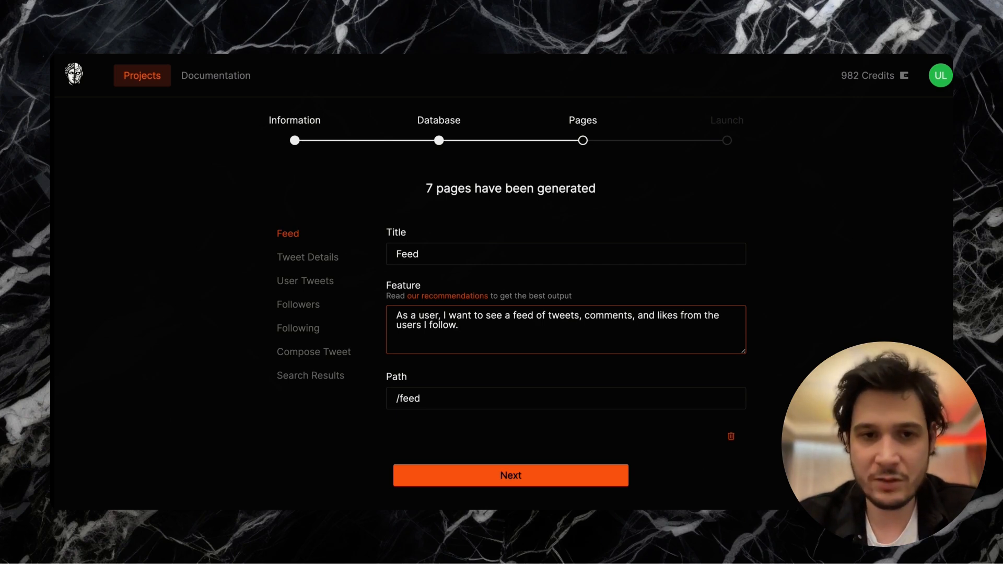
click(308, 257)
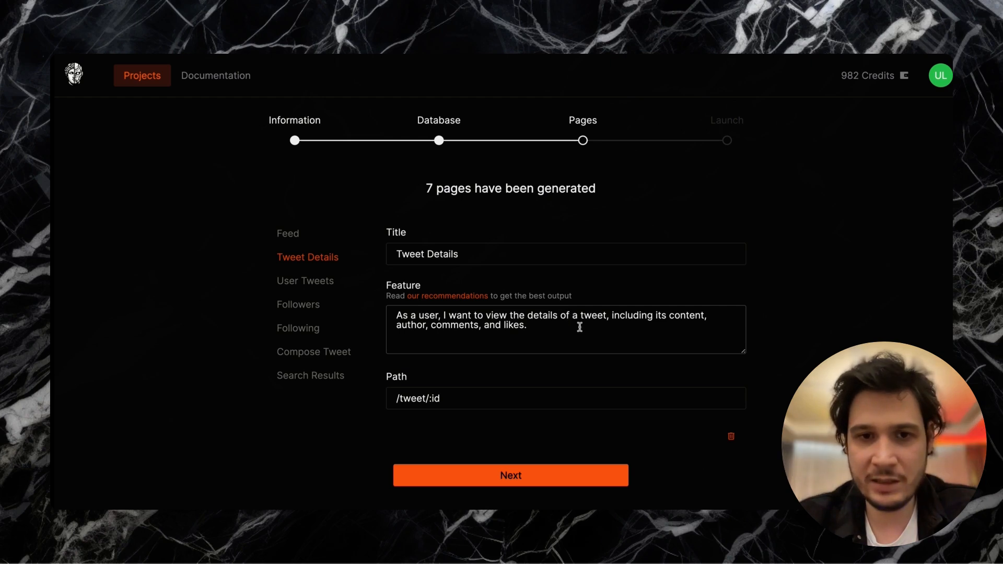
Step: Add 'as a User comment on a tweet' to the Tweet Details feature and finish the pages step
click(579, 327)
text( A)
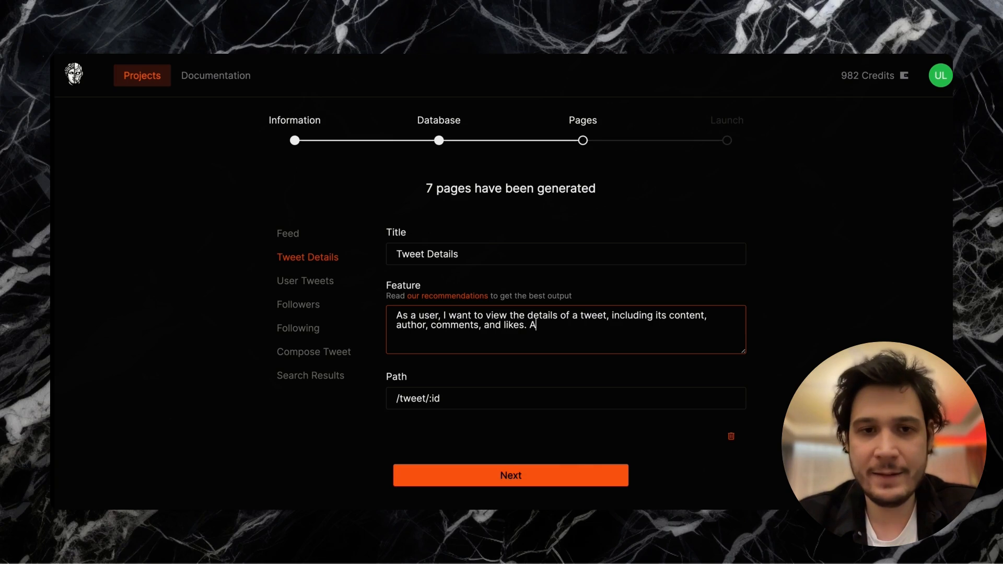
text(nd as a User, I want to be able to post a c)
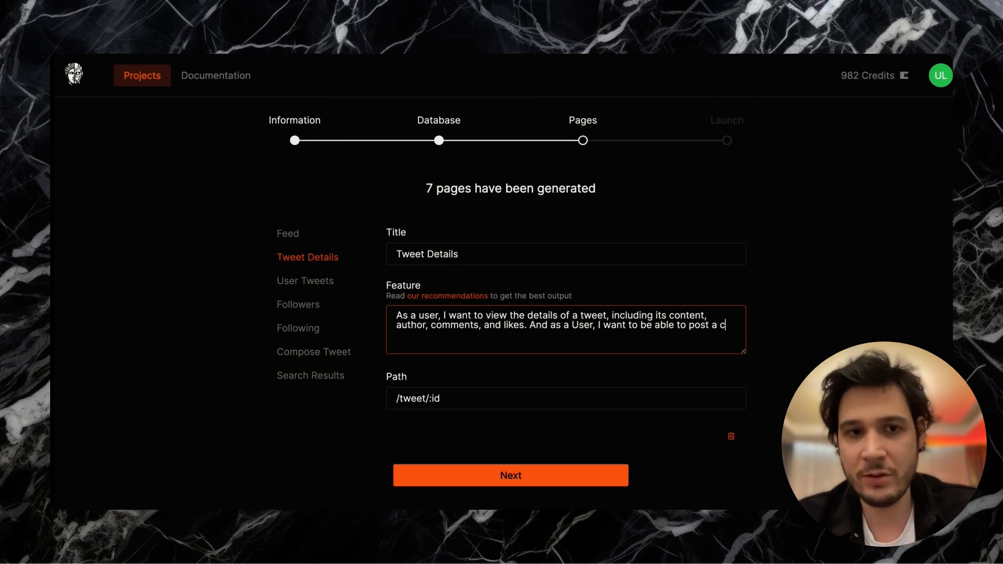
text(omment on at)
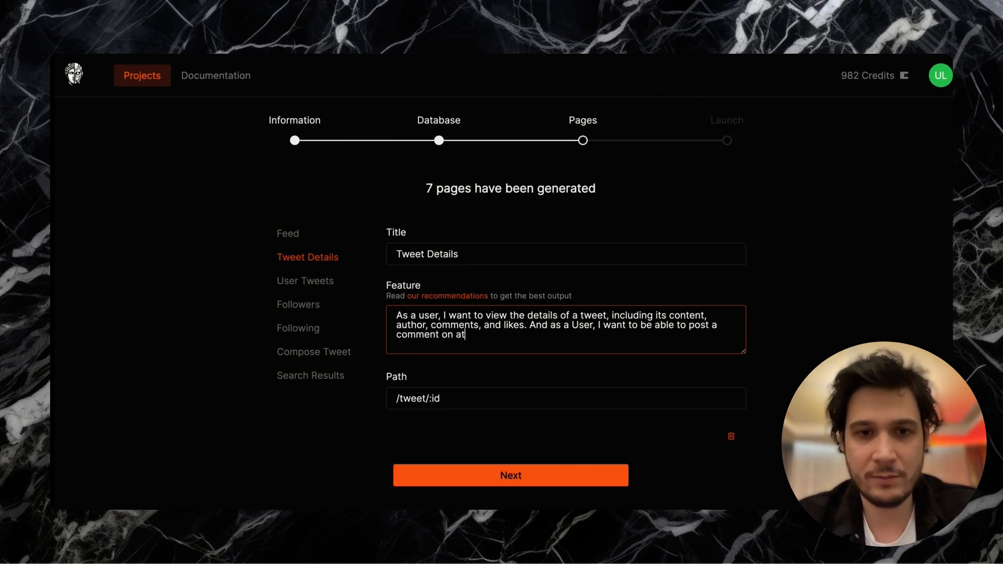
text(tweet.)
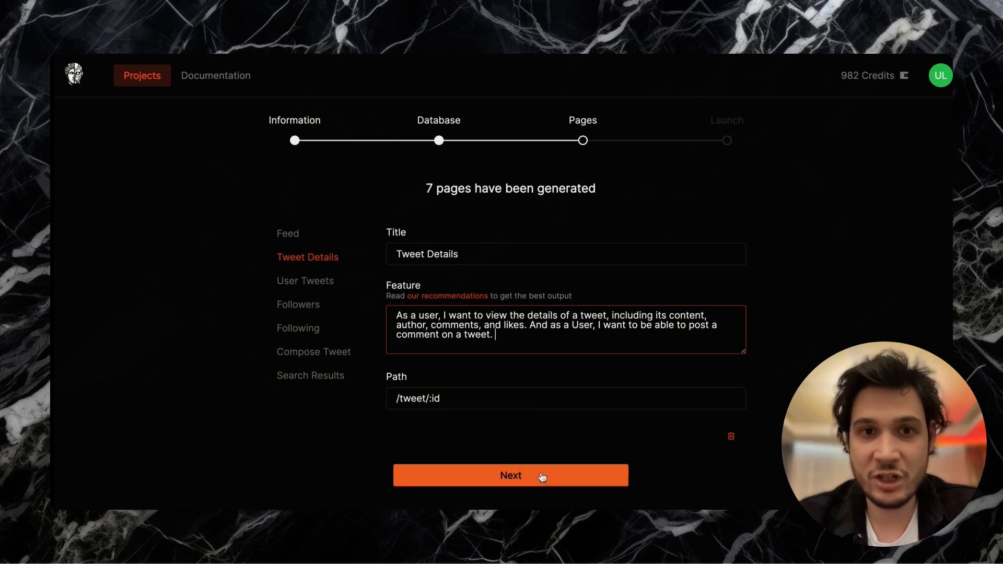
click(511, 475)
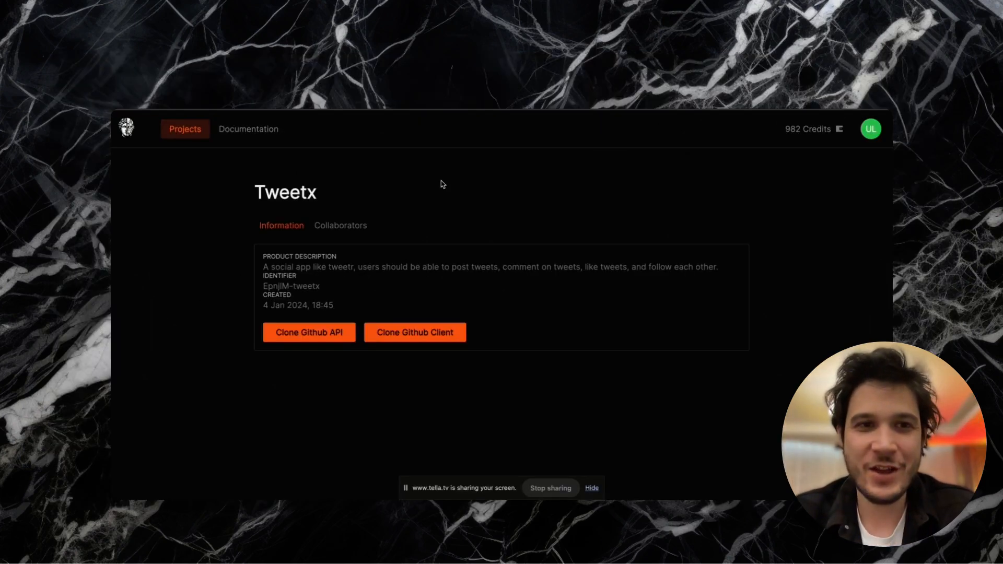
mouse_move(386, 285)
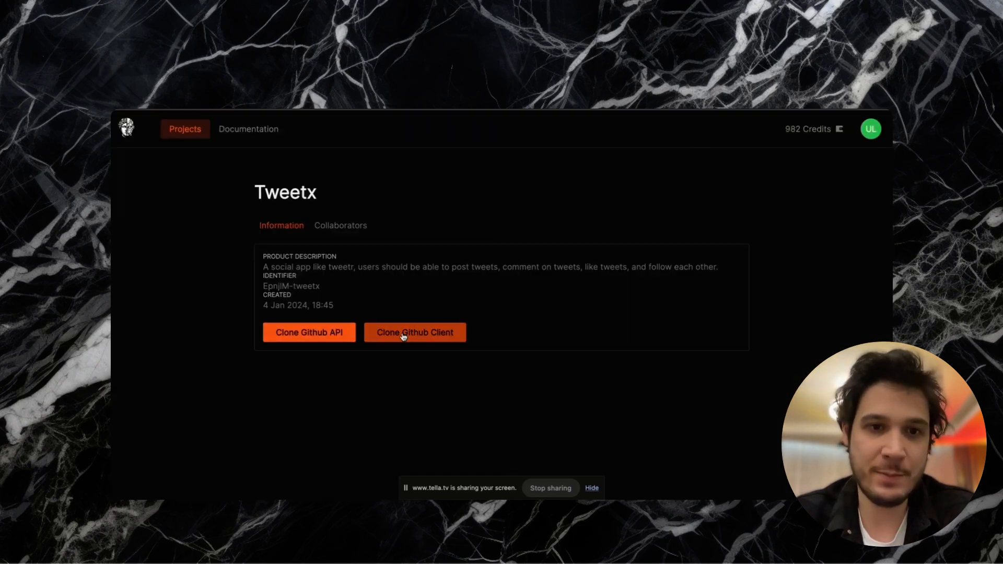
Step: Open the Tweetx client repository on GitHub via Clone Github Client
click(415, 332)
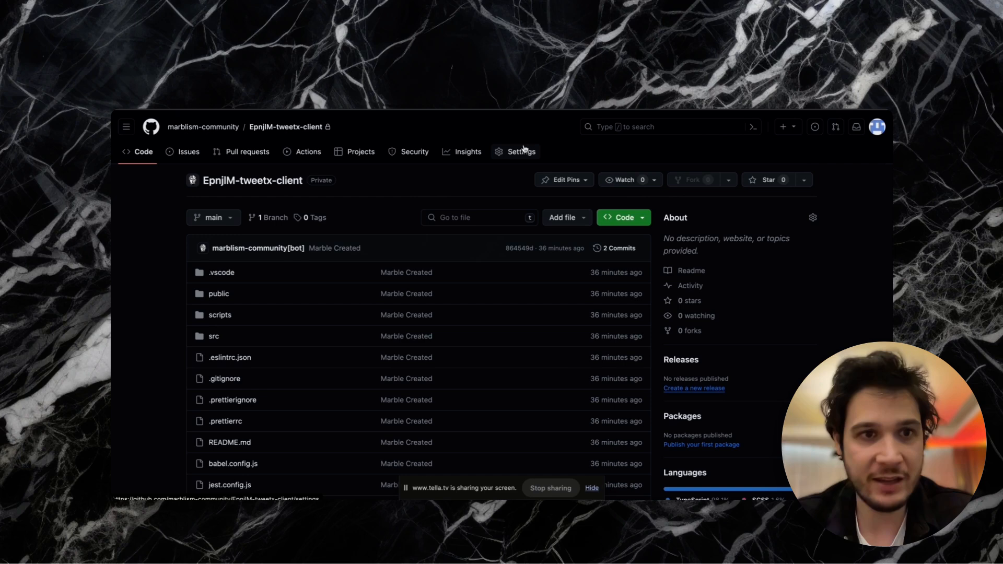
mouse_move(439, 244)
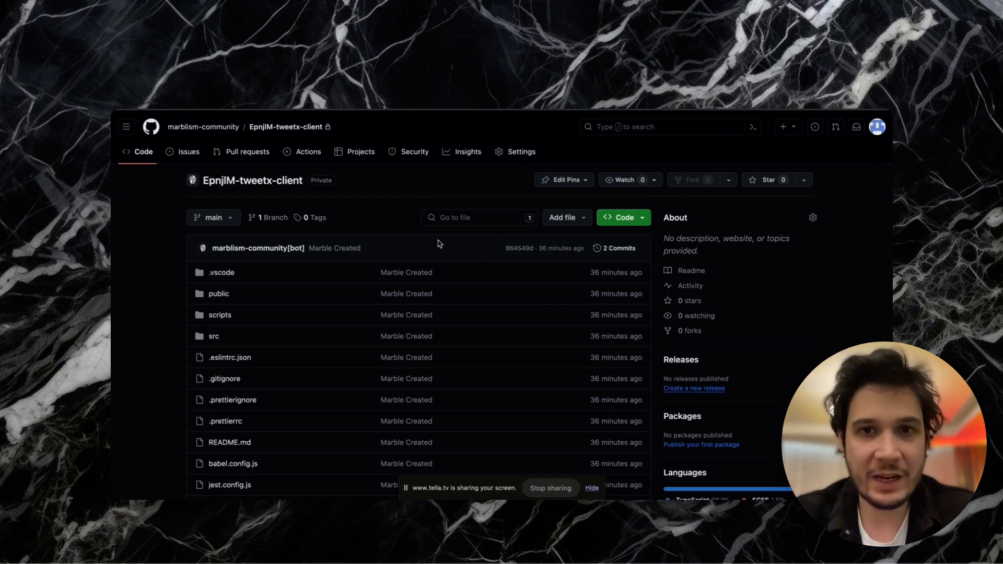
Step: Scroll down the EpnjlM-tweetx-client page to the README's Installation and Development sections
scroll(down, 3)
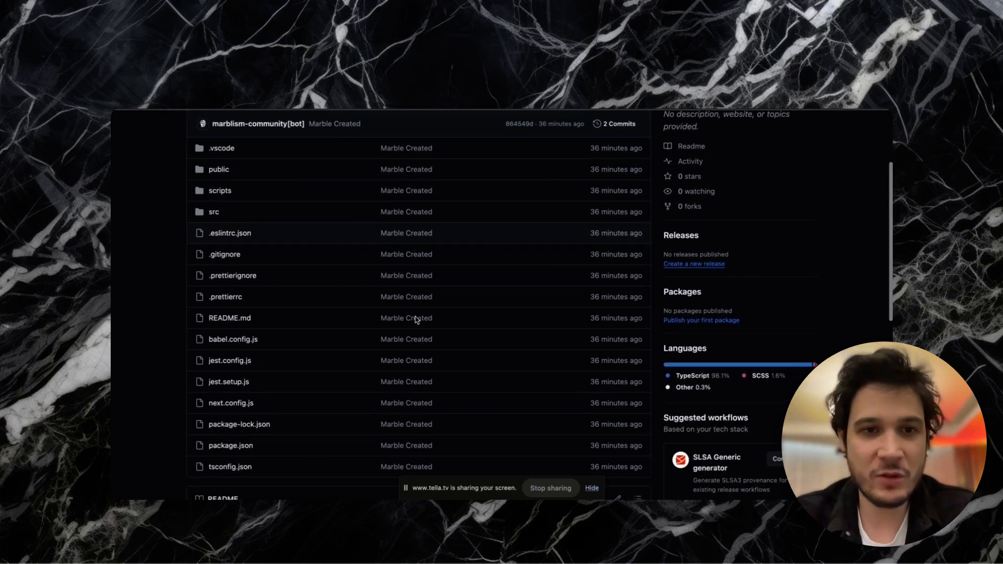
scroll(down, 3)
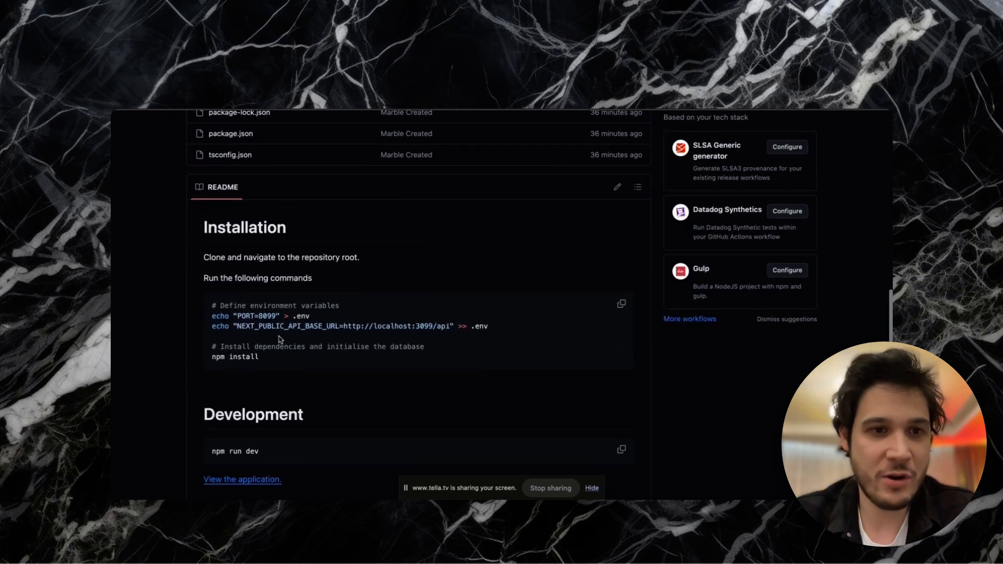
mouse_move(290, 364)
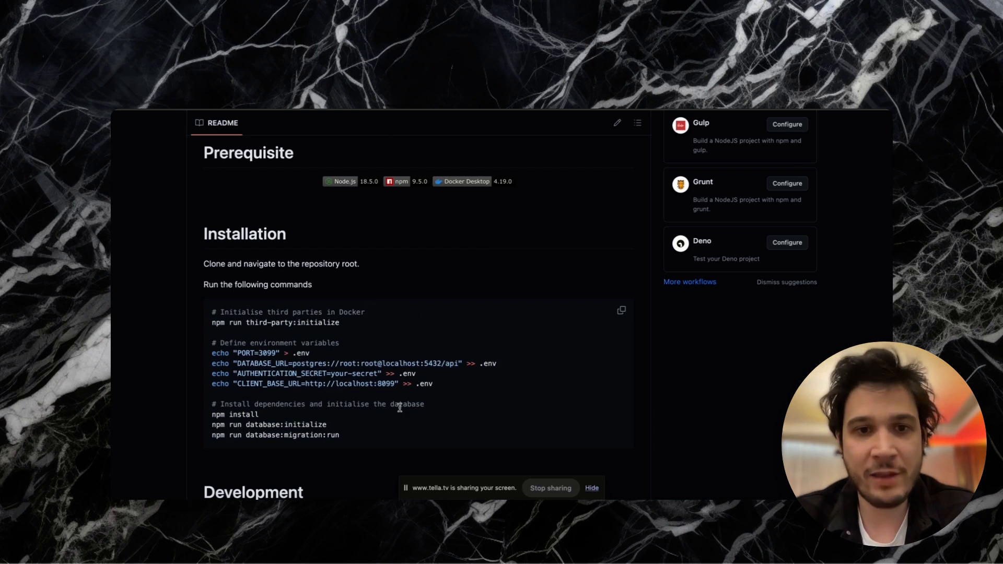
mouse_move(448, 377)
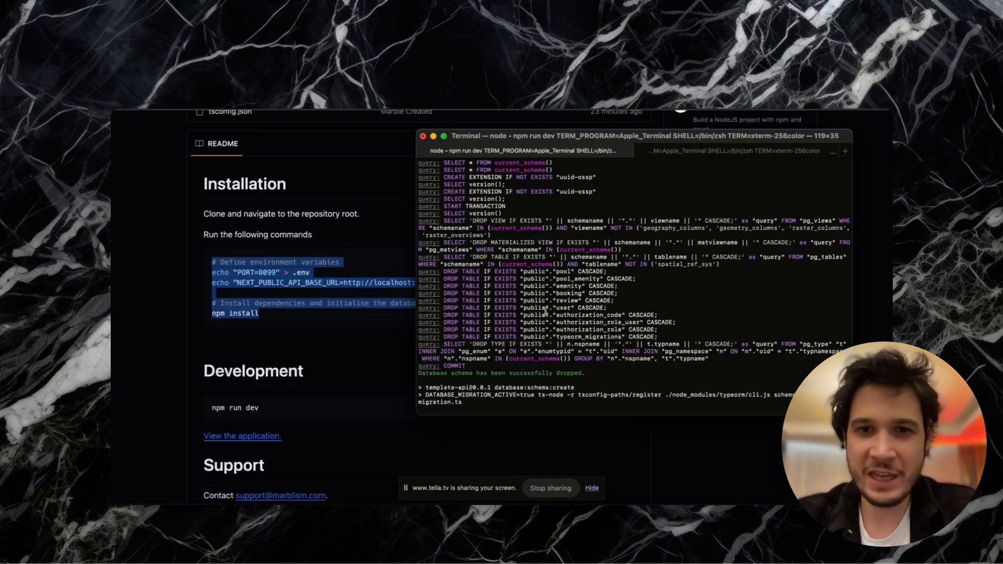
mouse_move(593, 240)
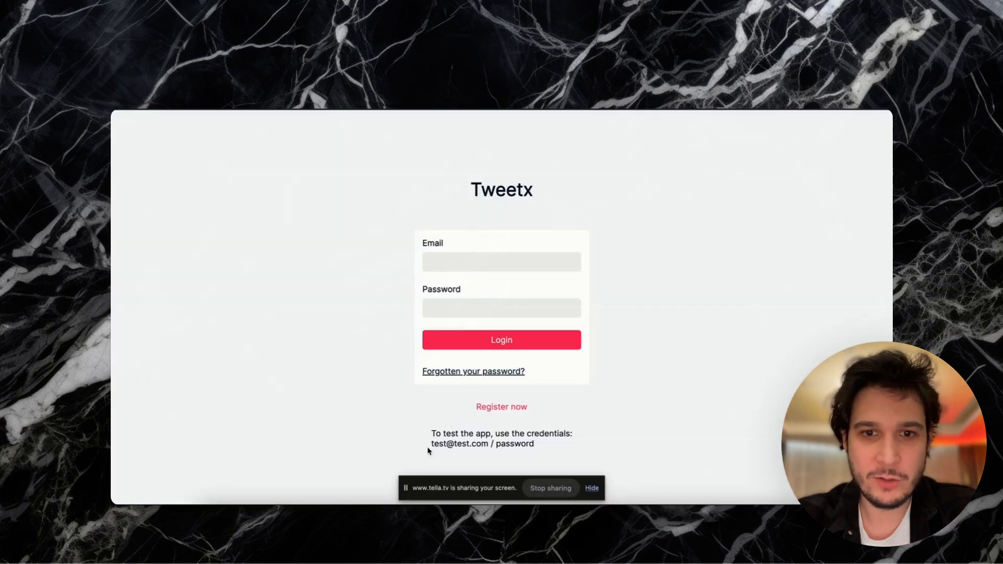
click(502, 262)
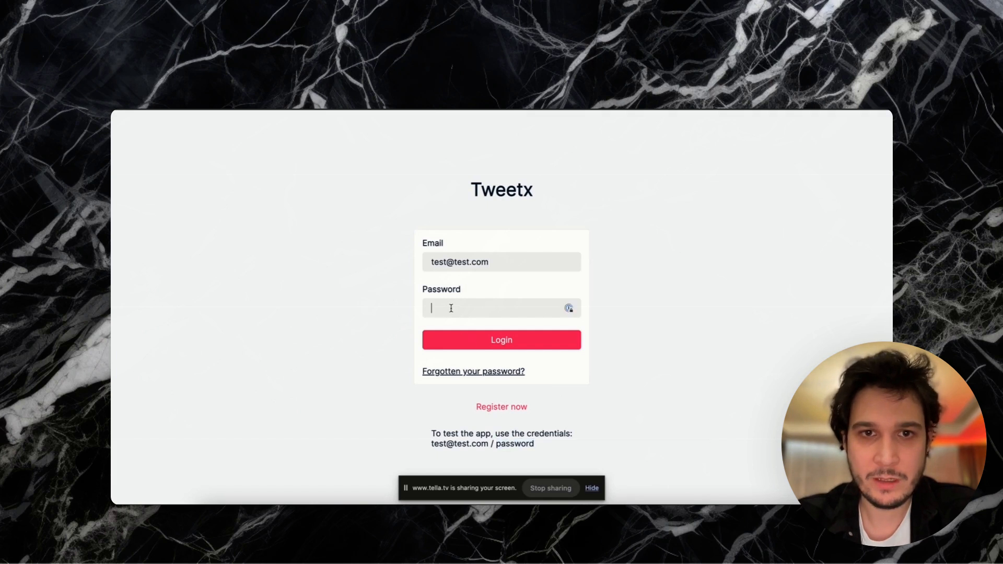
click(502, 340)
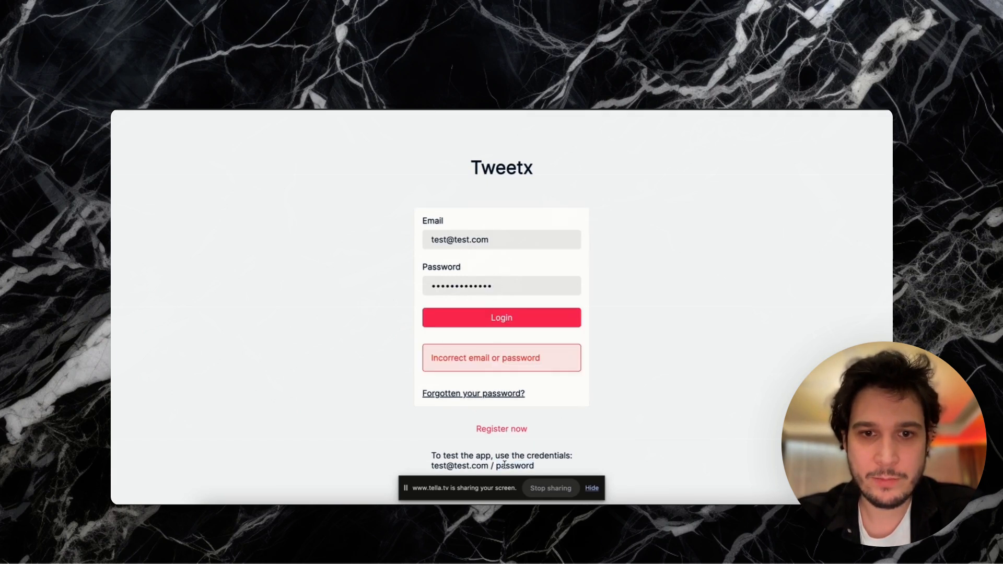
click(502, 318)
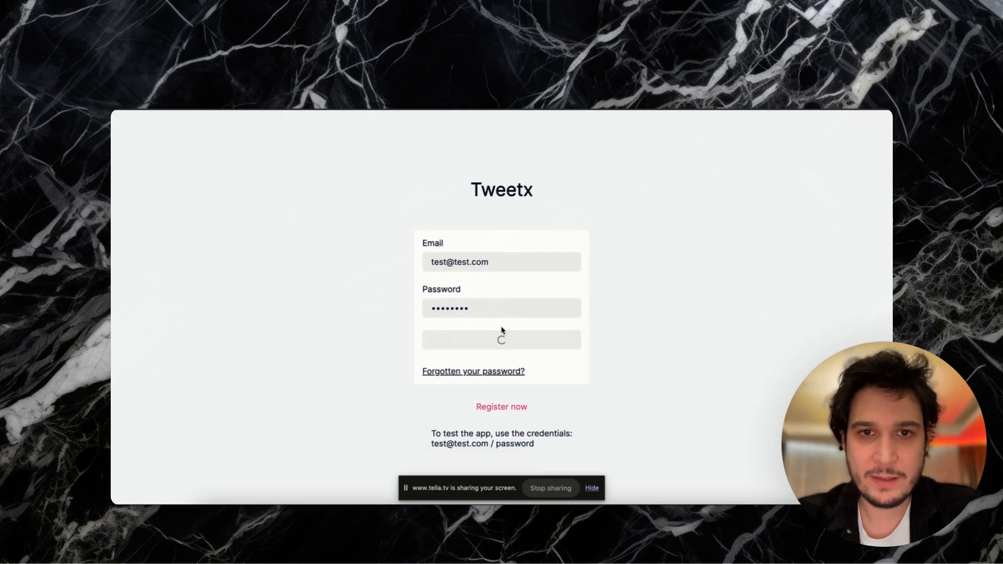
click(501, 339)
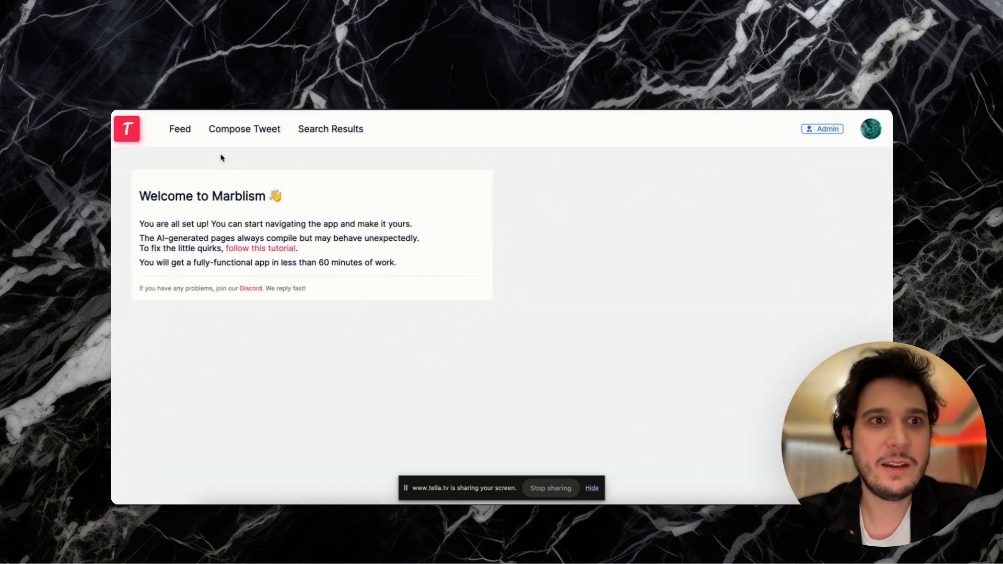
Step: Post the comment 'My first comment!' on the Hello world! tweet, then return to Feed
click(180, 130)
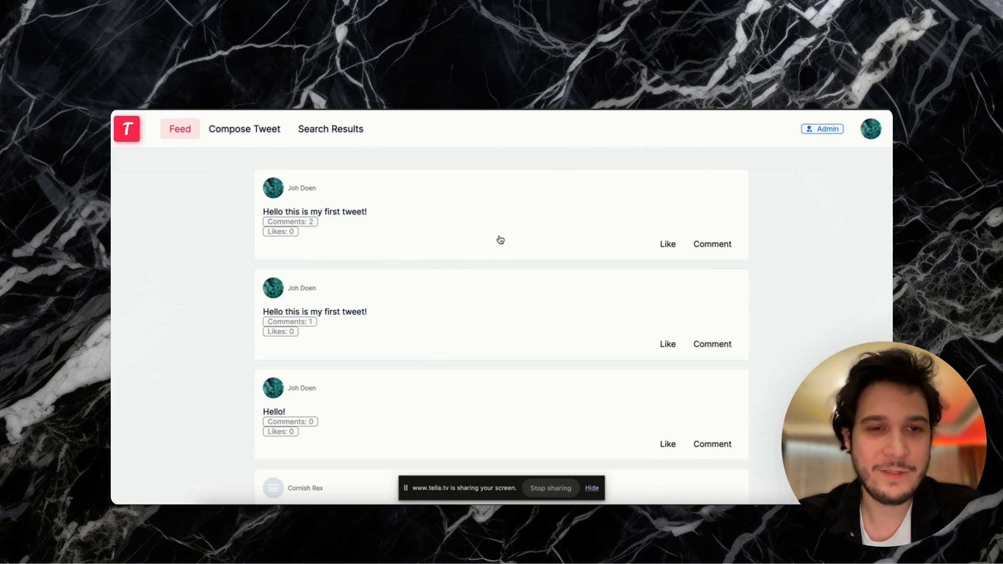
scroll(down, 3)
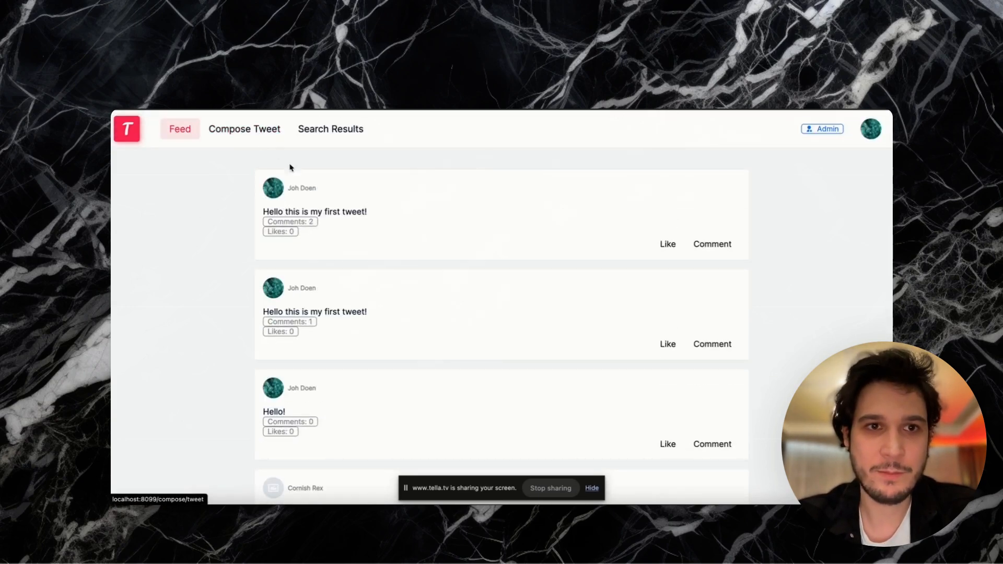
click(244, 129)
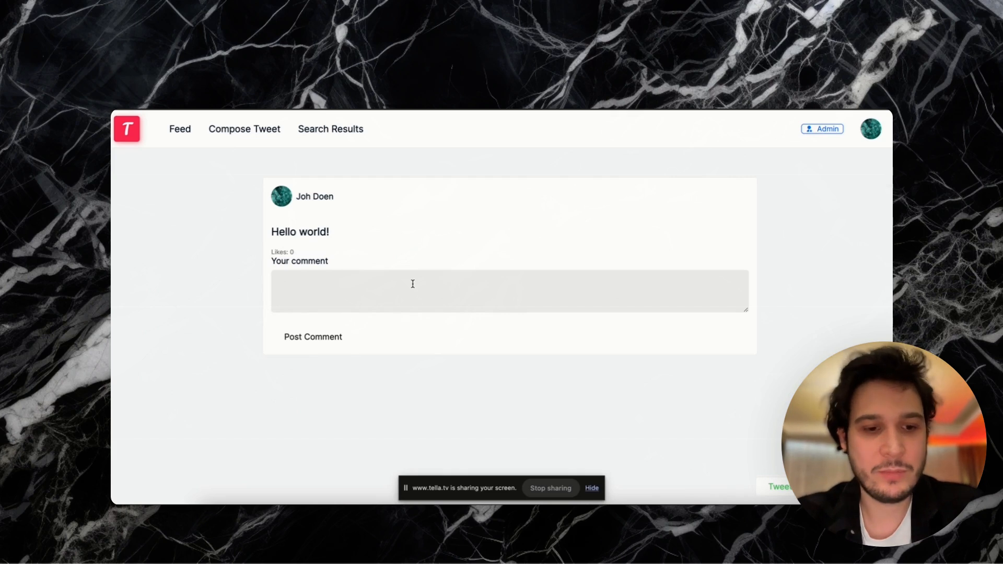
text(My first comment!)
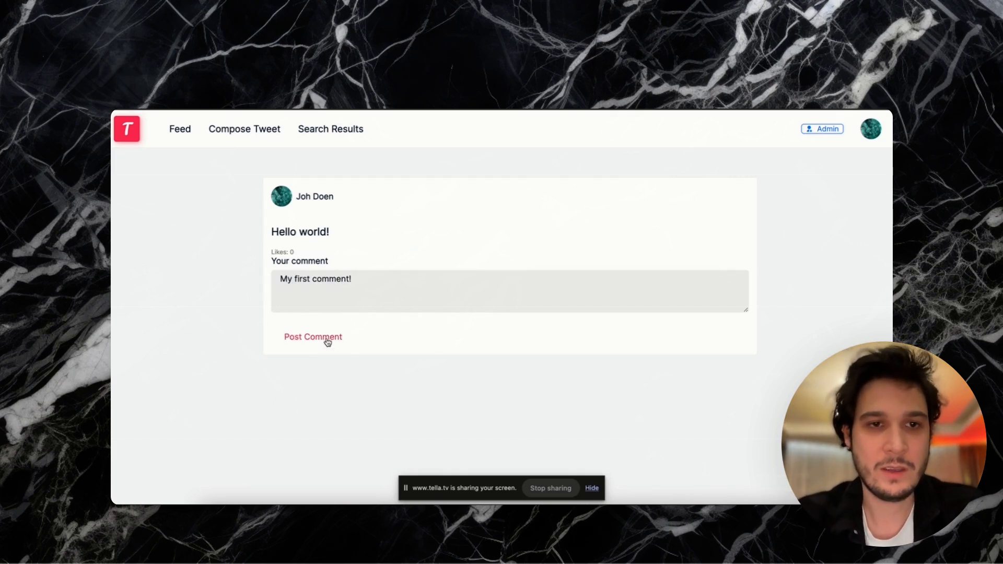
click(313, 337)
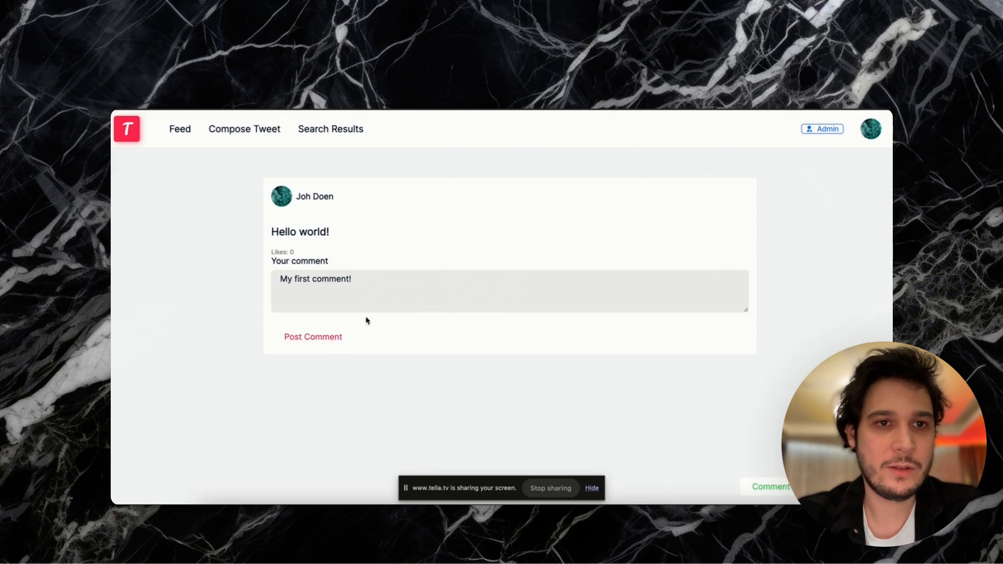
click(313, 337)
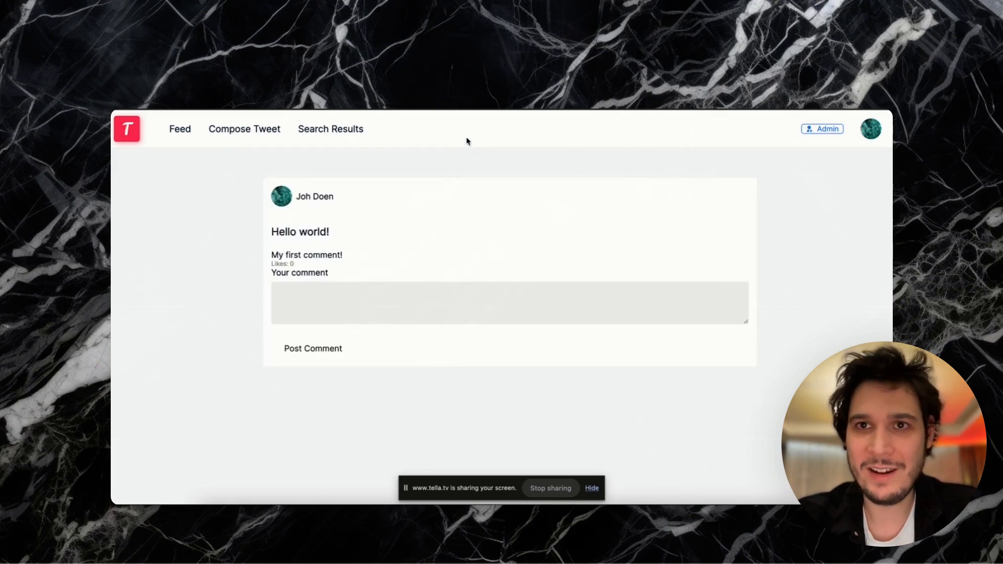
click(180, 129)
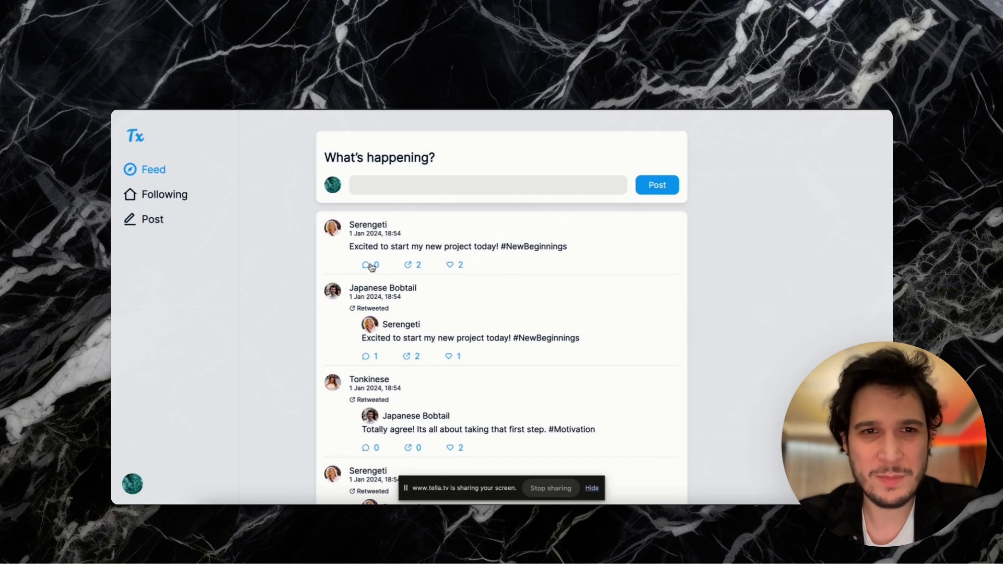
Step: Scroll through the feed's tweets and retweets with their comment, retweet and like counts
scroll(down, 3)
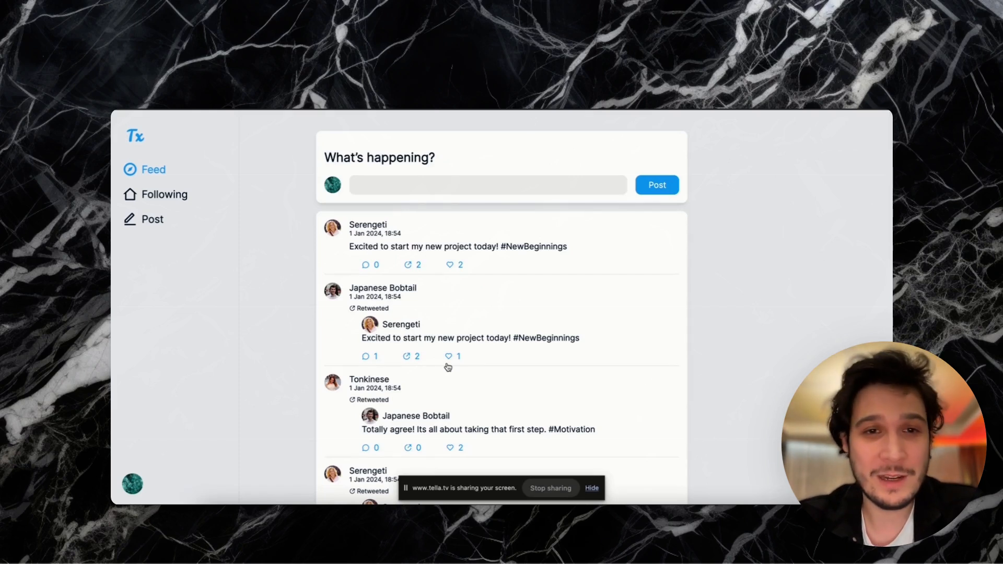
mouse_move(493, 317)
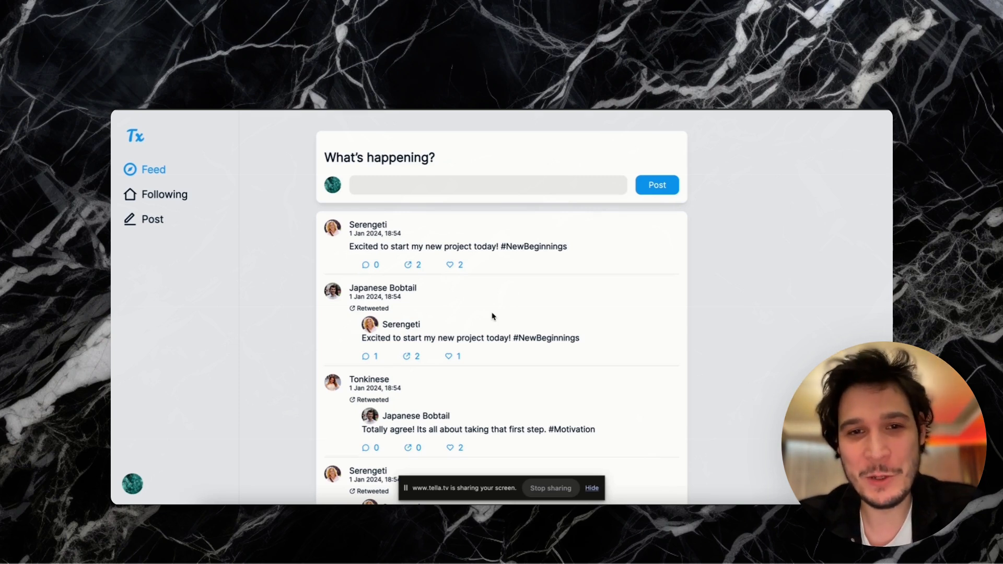
mouse_move(516, 312)
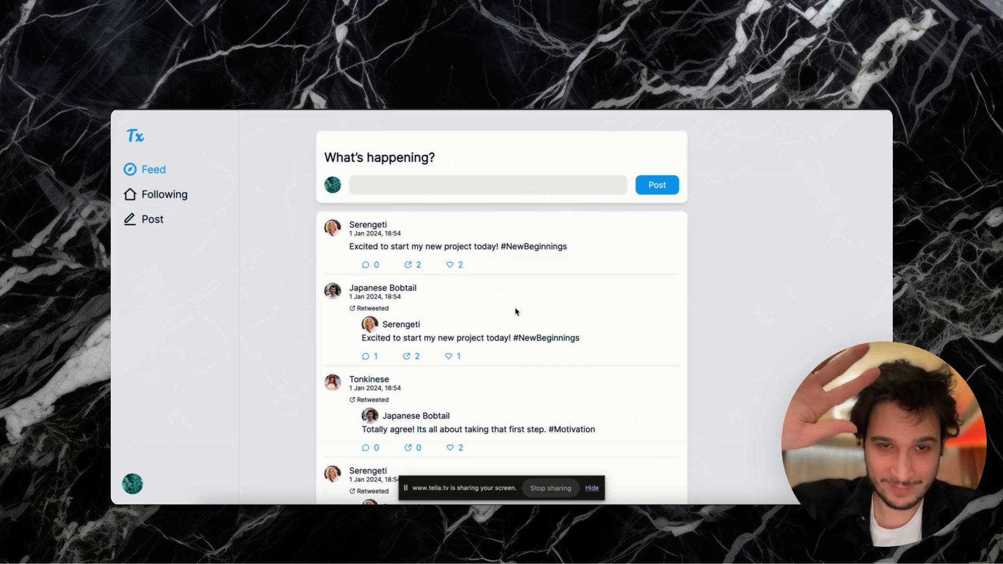